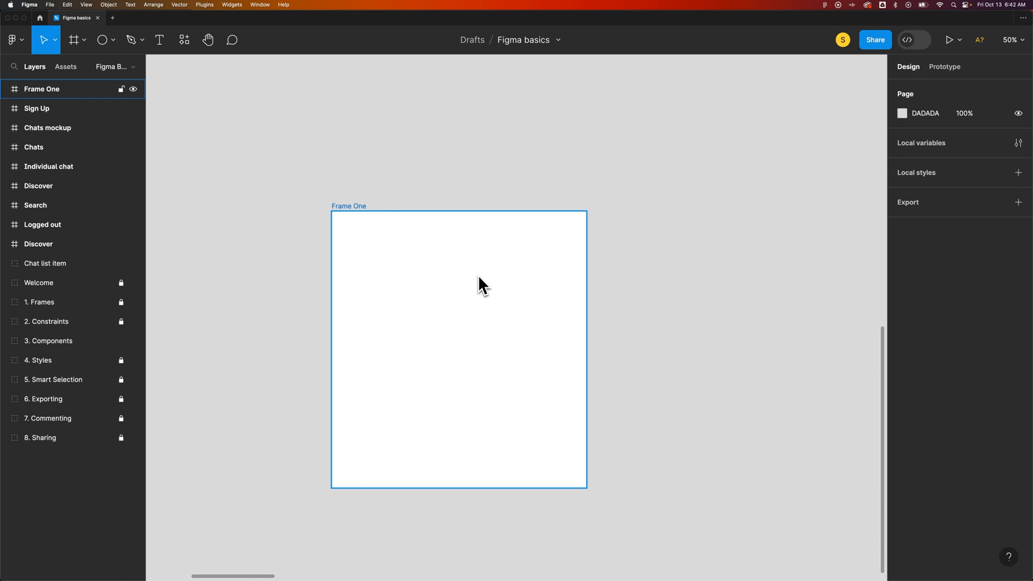
# Step: Draw Ellipse 12 inside Frame One, overlapping the frame's right edge
pyautogui.click(100, 39)
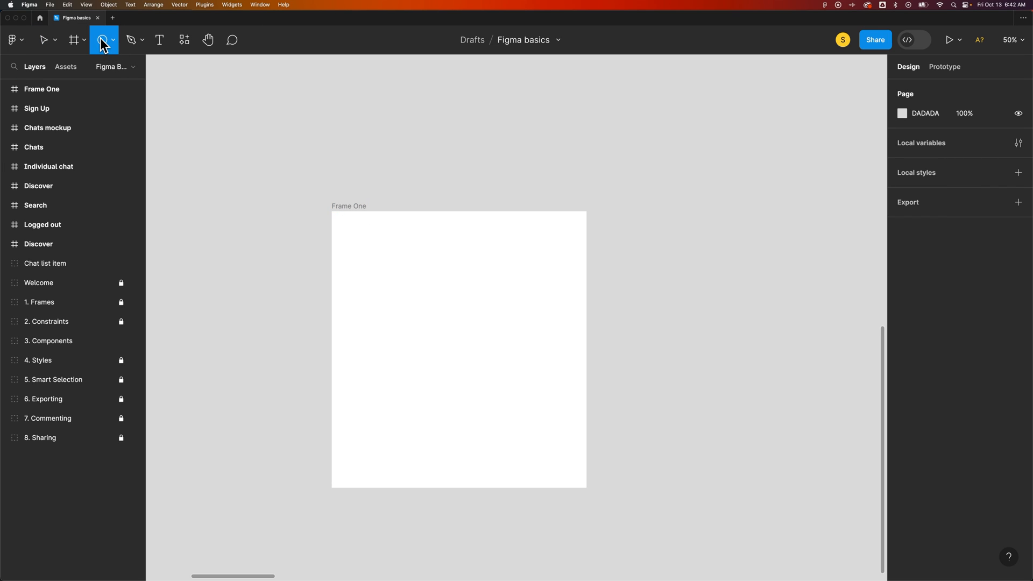
pyautogui.click(112, 39)
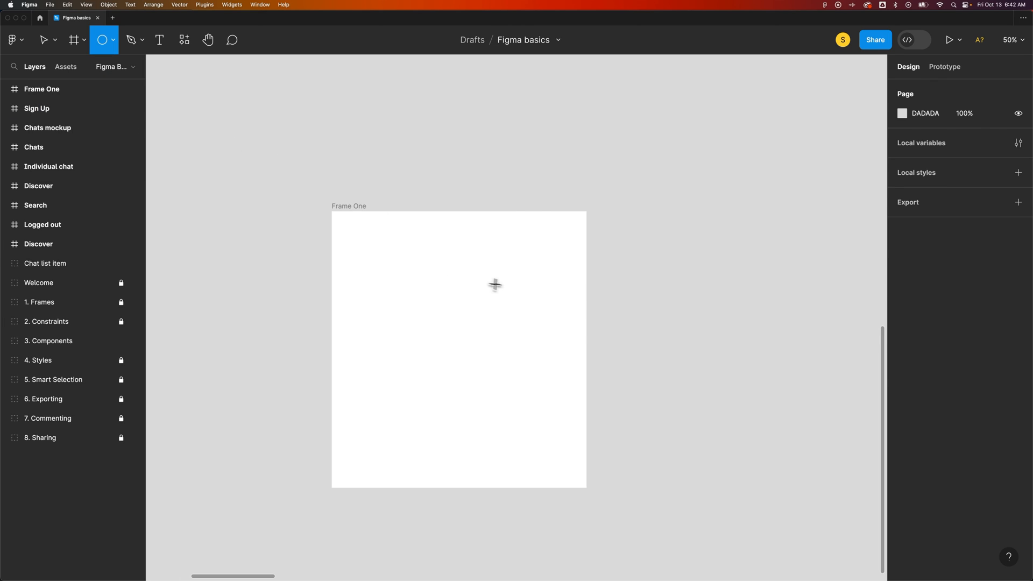
pyautogui.moveTo(497, 284); pyautogui.dragTo(623, 394)
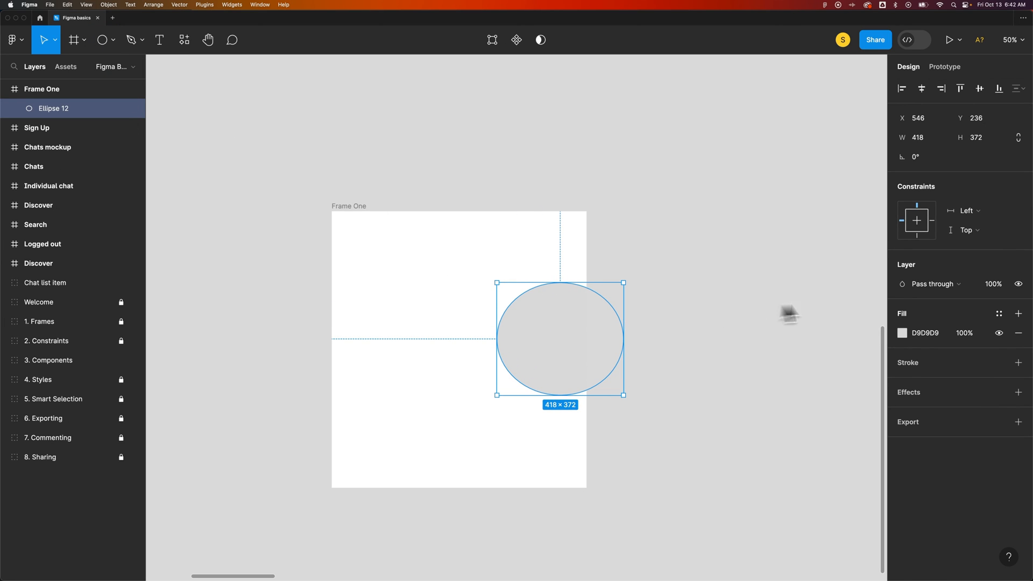
# Step: Fill Ellipse 12 with red F12F2F and drag it further across the frame's edge
pyautogui.click(902, 332)
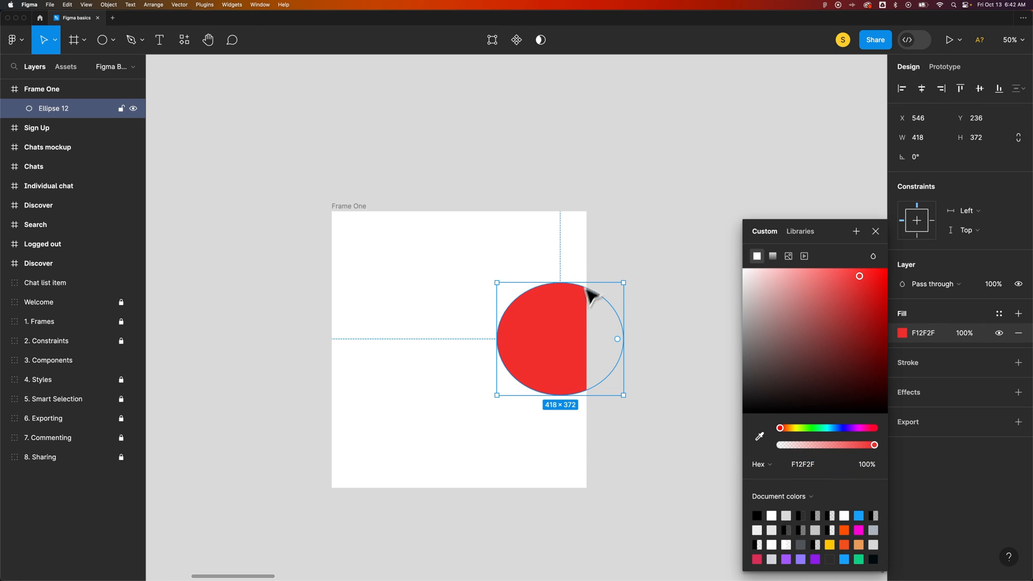
pyautogui.moveTo(590, 297); pyautogui.dragTo(532, 329)
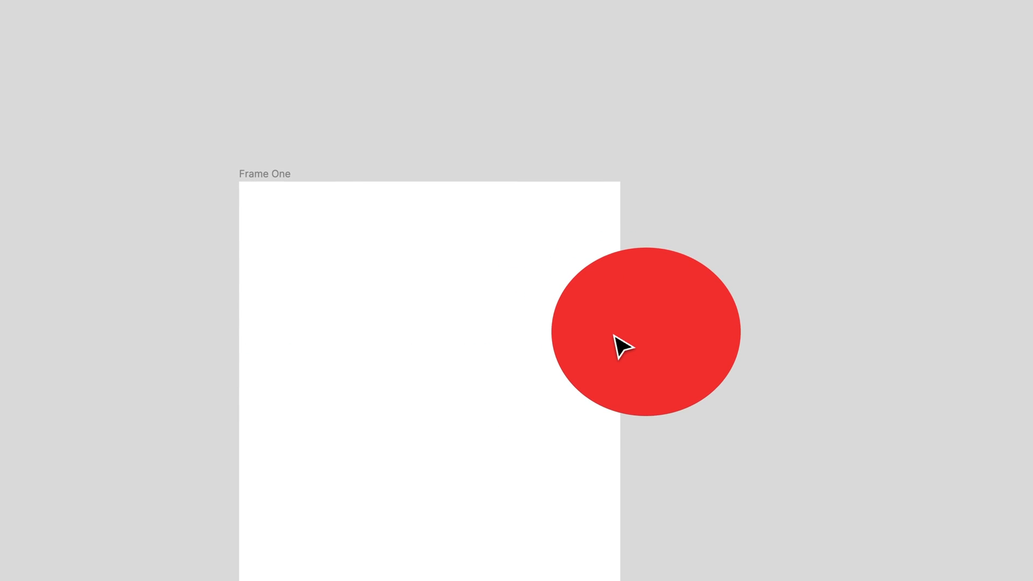
# Step: Drag Ellipse 12 back into Frame One, just outside its right edge
pyautogui.click(622, 346)
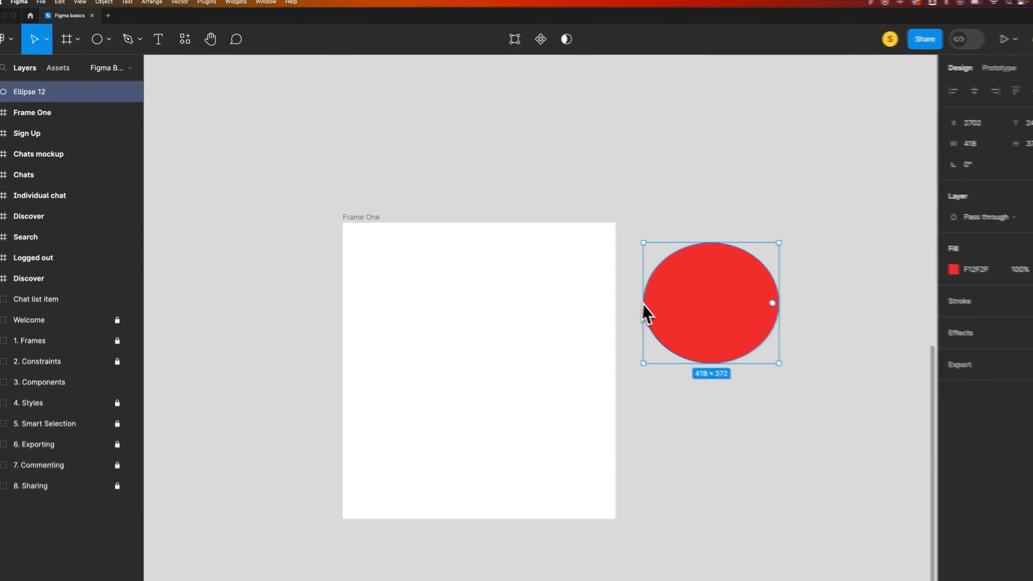
pyautogui.moveTo(711, 305); pyautogui.dragTo(603, 311)
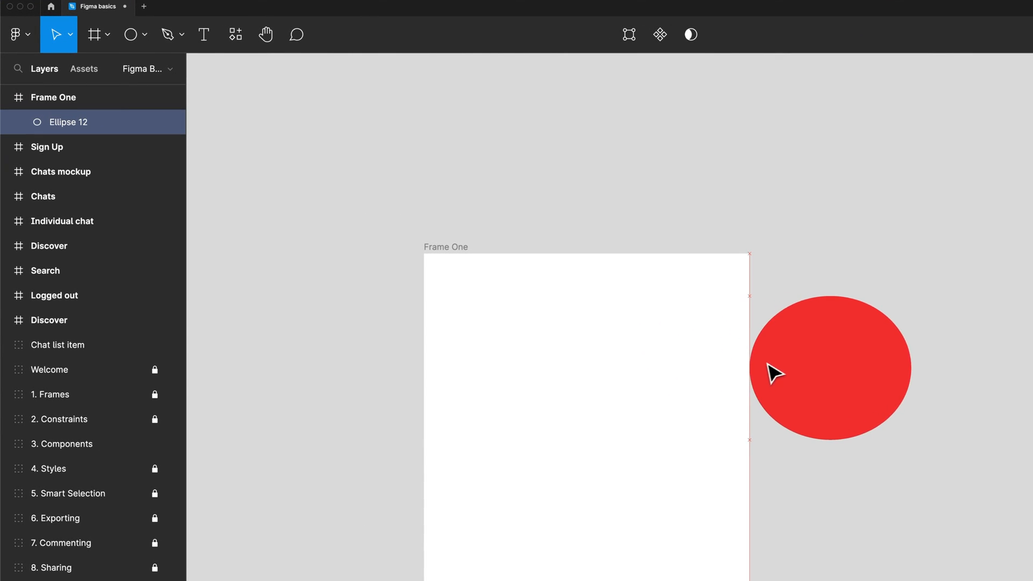
# Step: Drag the red ellipse farther right, clear of Frame One
pyautogui.moveTo(777, 373); pyautogui.dragTo(866, 364)
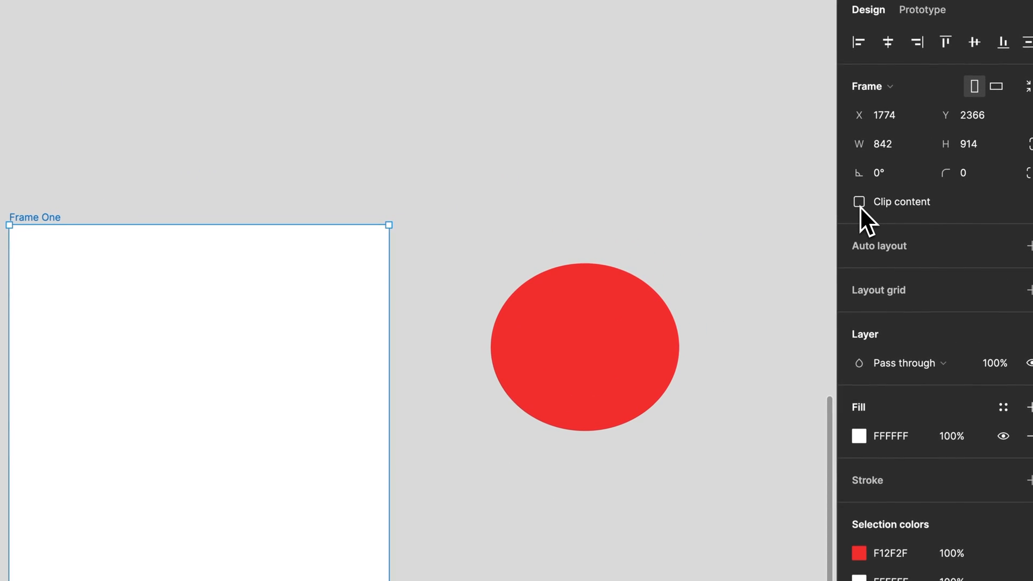
pyautogui.click(859, 202)
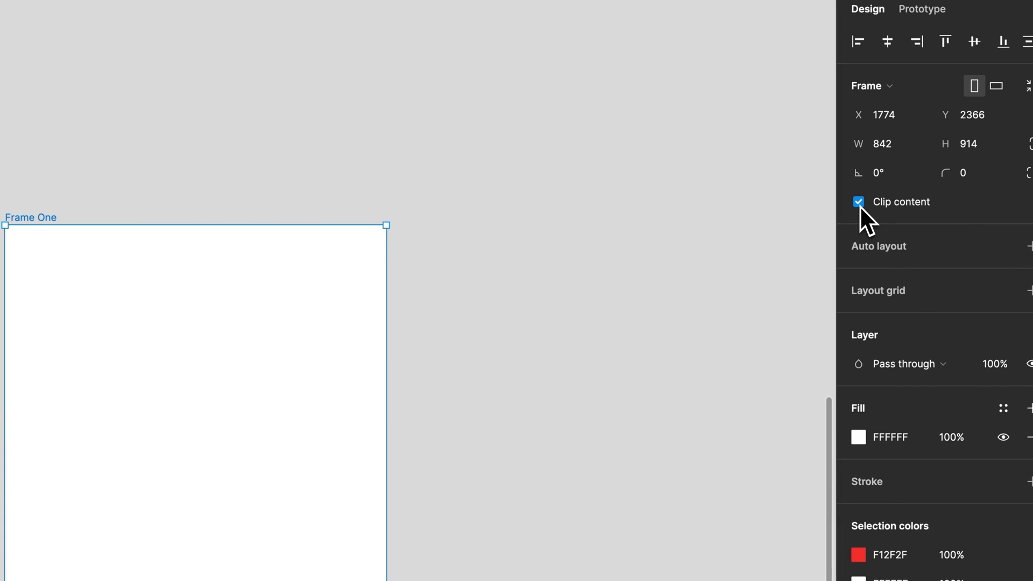
pyautogui.click(859, 202)
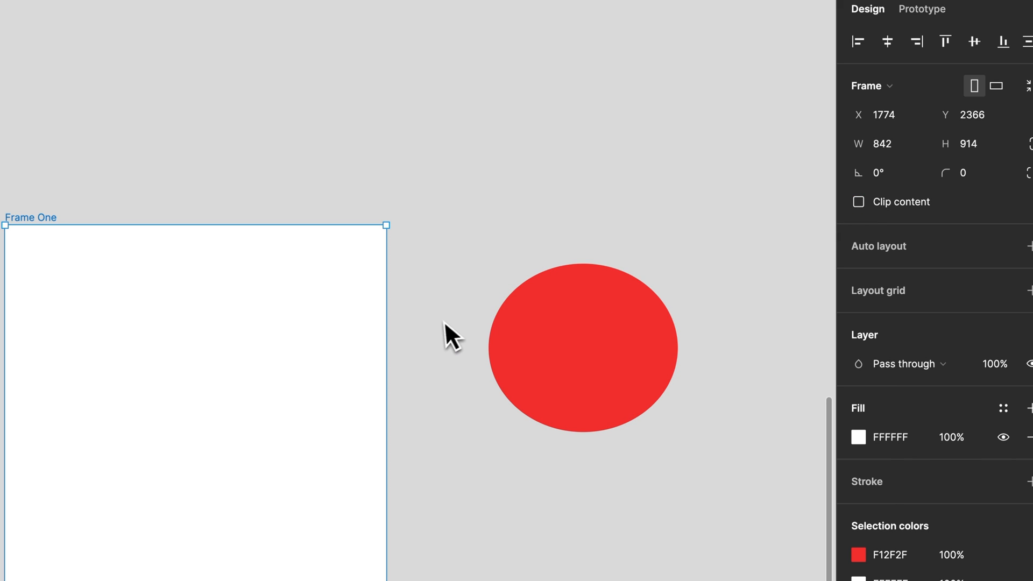
pyautogui.moveTo(417, 288)
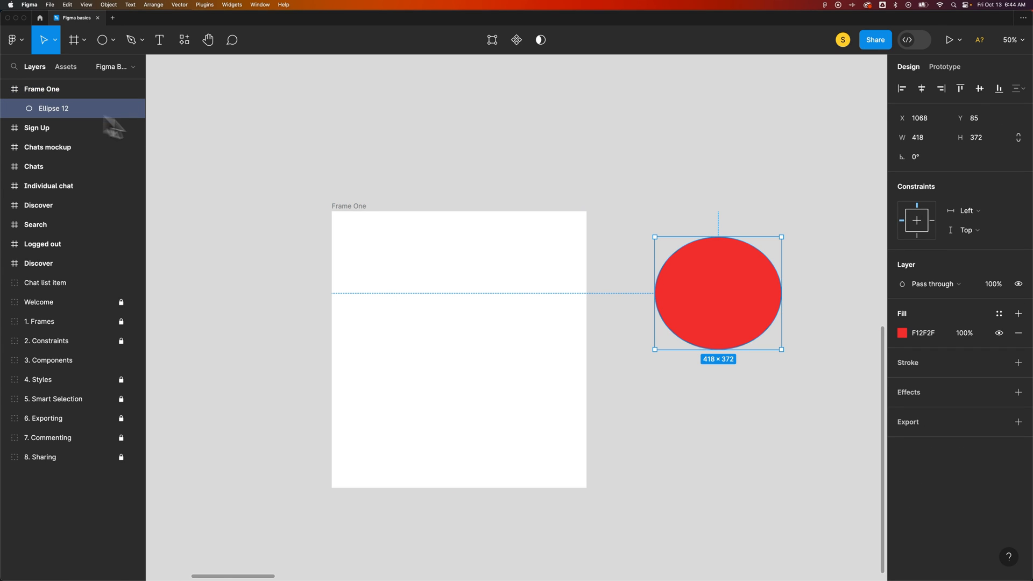
pyautogui.moveTo(688, 309)
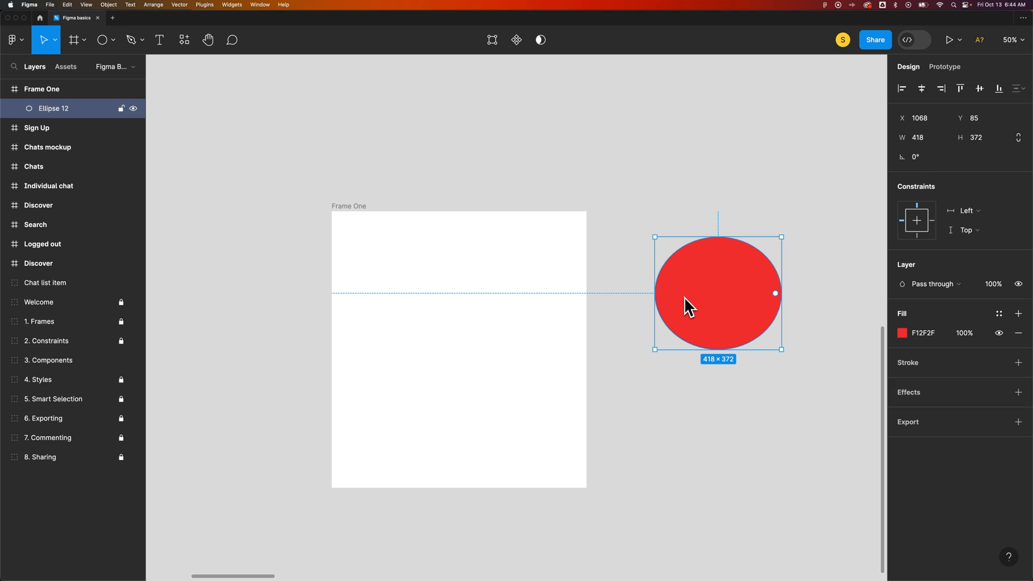
pyautogui.moveTo(690, 308)
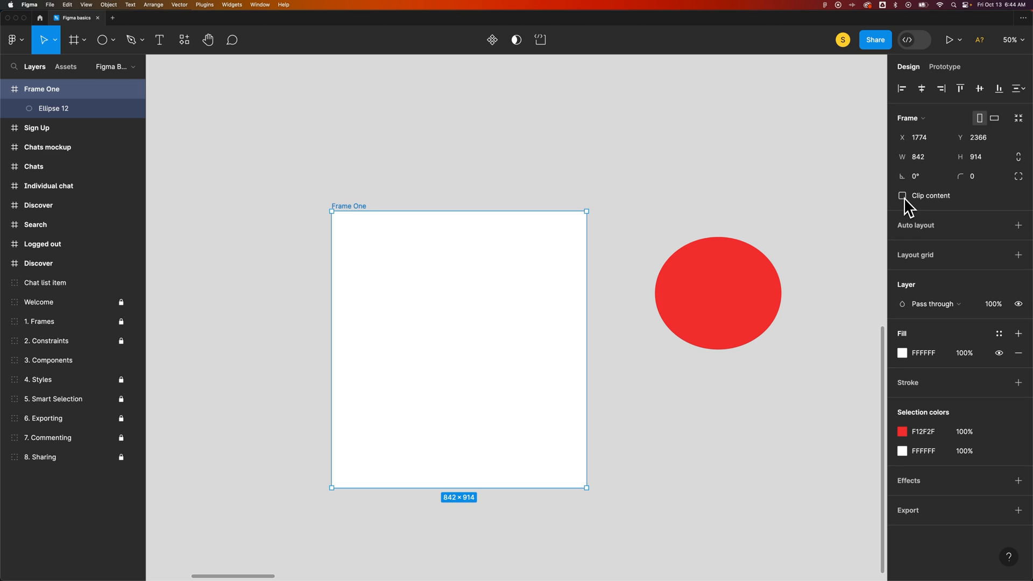
# Step: Enable Clip content on Frame One to hide the outside red ellipse
pyautogui.click(902, 196)
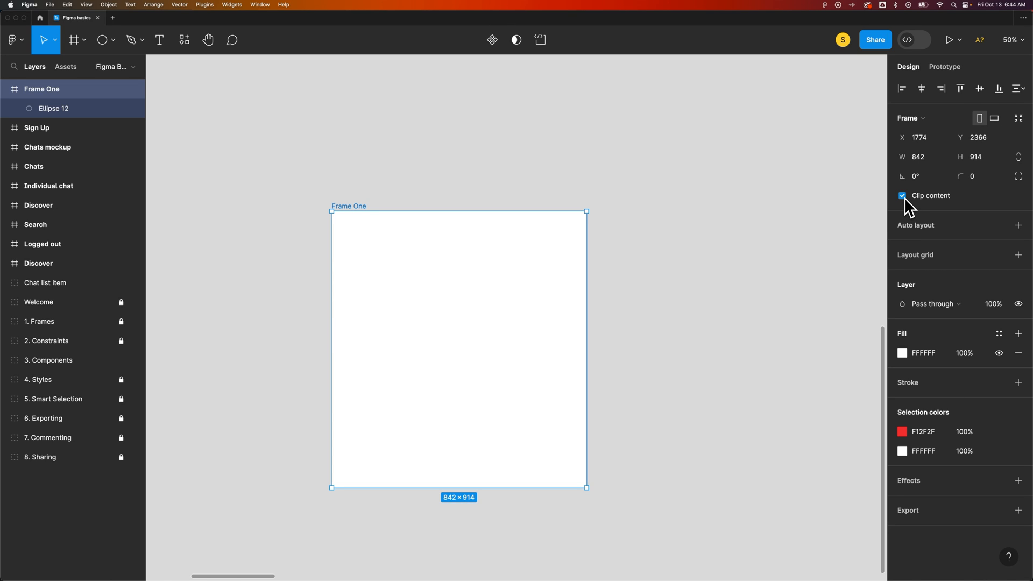